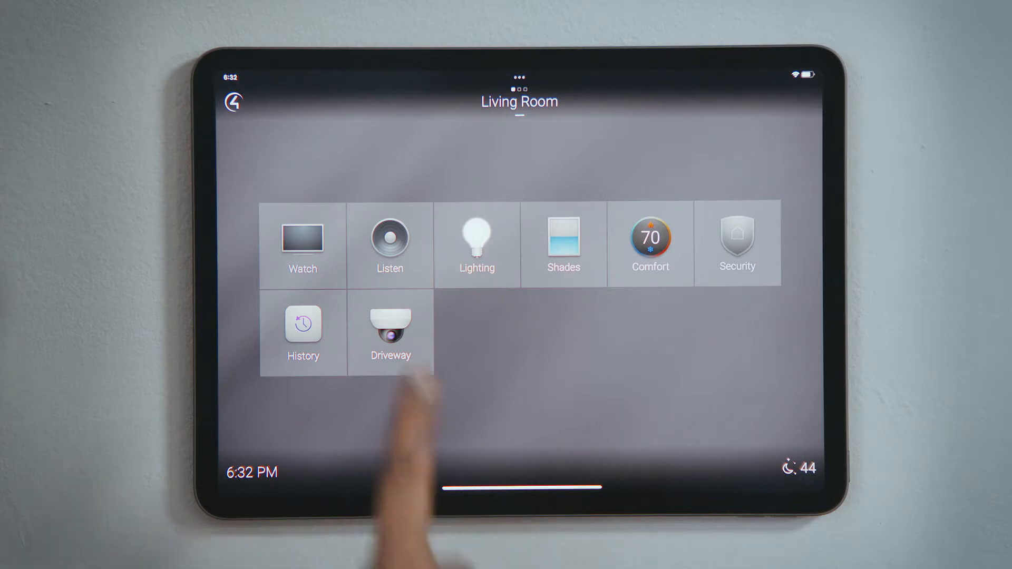
Step: Go to the Living Room's Listen page listing its music services and sources
{"action": "left_click", "coordinate": [390, 243]}
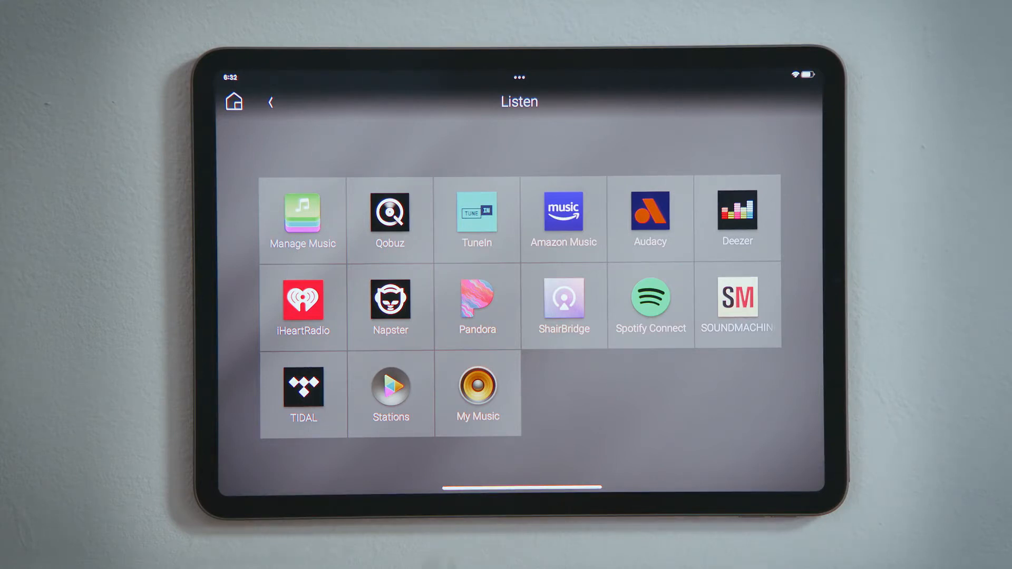
Step: From Manage Music, begin adding a new music service to see the selectable services
{"action": "left_click", "coordinate": [303, 217]}
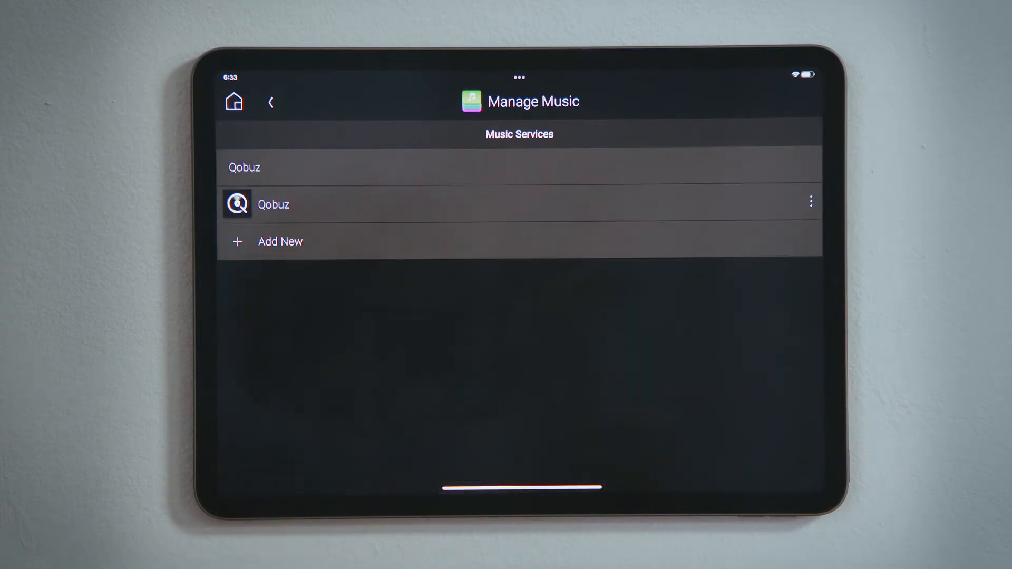
{"action": "left_click", "coordinate": [811, 202]}
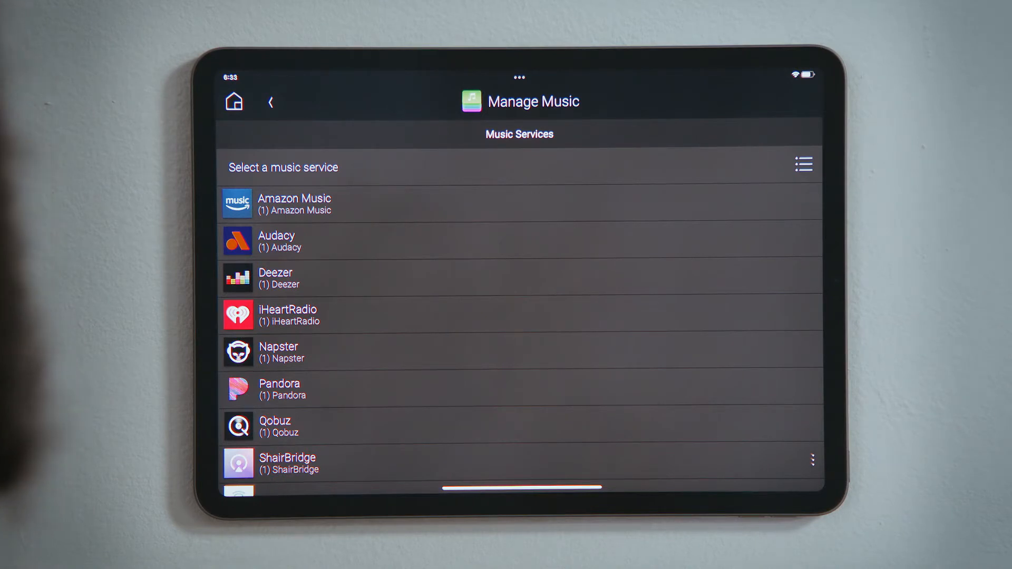
Step: Select SiriusXM from the service list and confirm adding its driver to the project
{"action": "scroll", "scroll_direction": "up", "scroll_amount": 3}
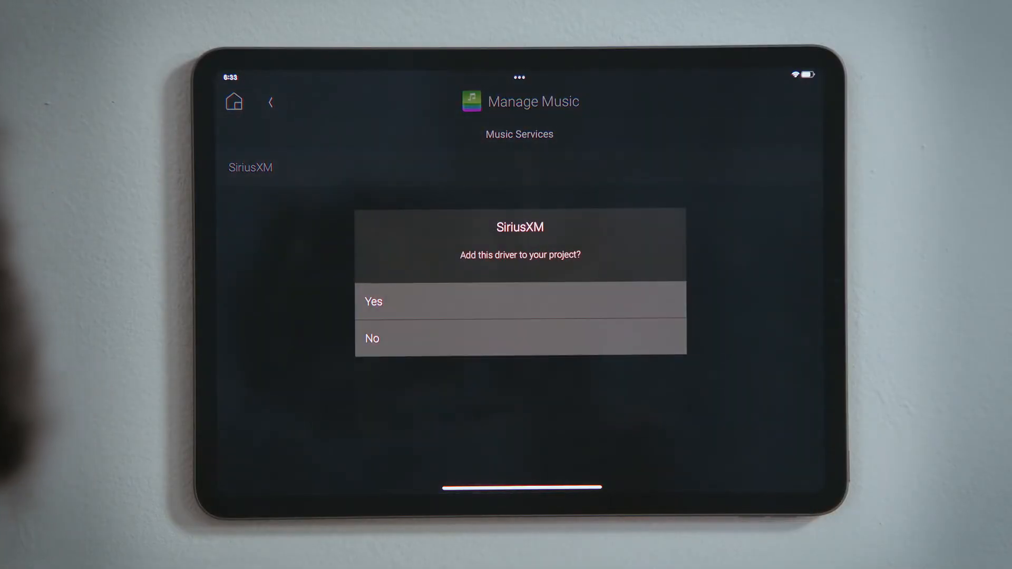
{"action": "left_click", "coordinate": [519, 301]}
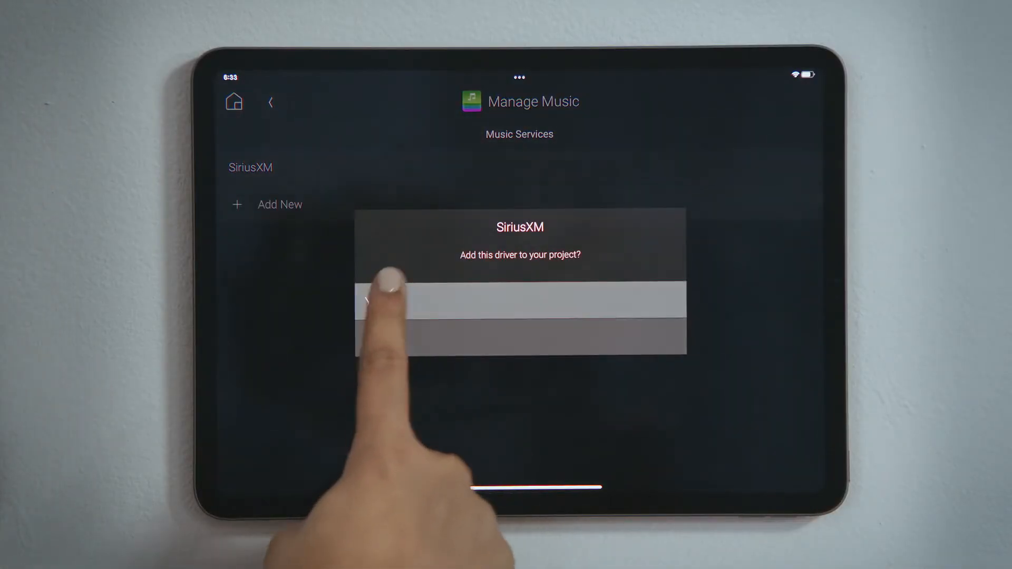
{"action": "left_click", "coordinate": [520, 304]}
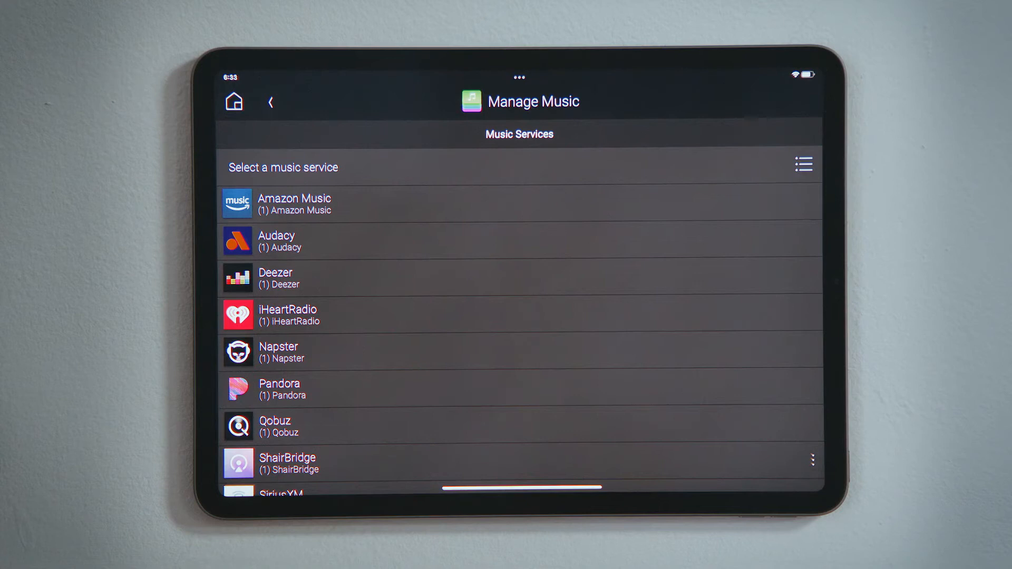
Step: Return Home, go to Listen, and launch the new SiriusXM tile, which asks for authentication
{"action": "left_click", "coordinate": [234, 101]}
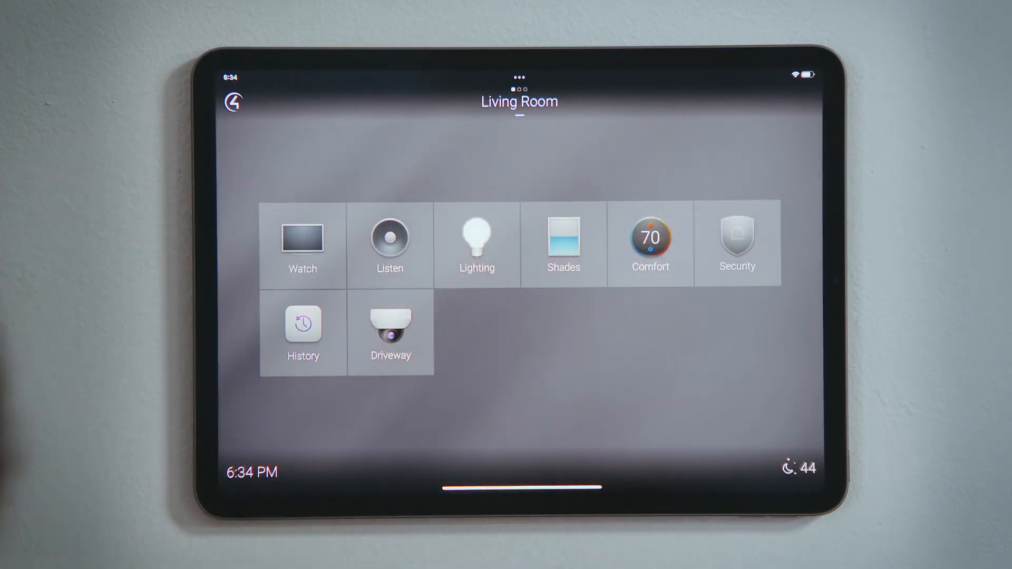
{"action": "left_click", "coordinate": [389, 244]}
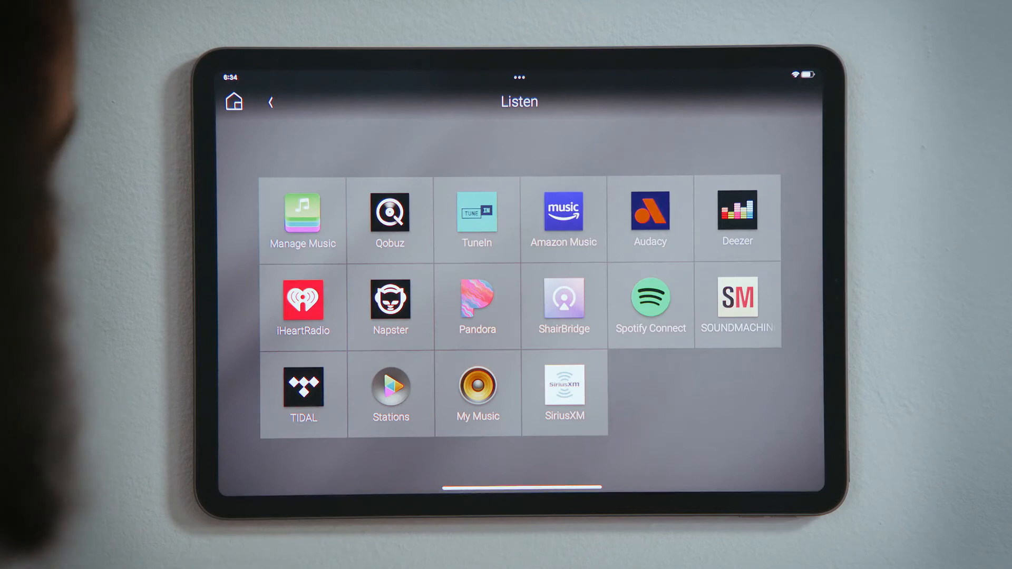
{"action": "left_click", "coordinate": [563, 392]}
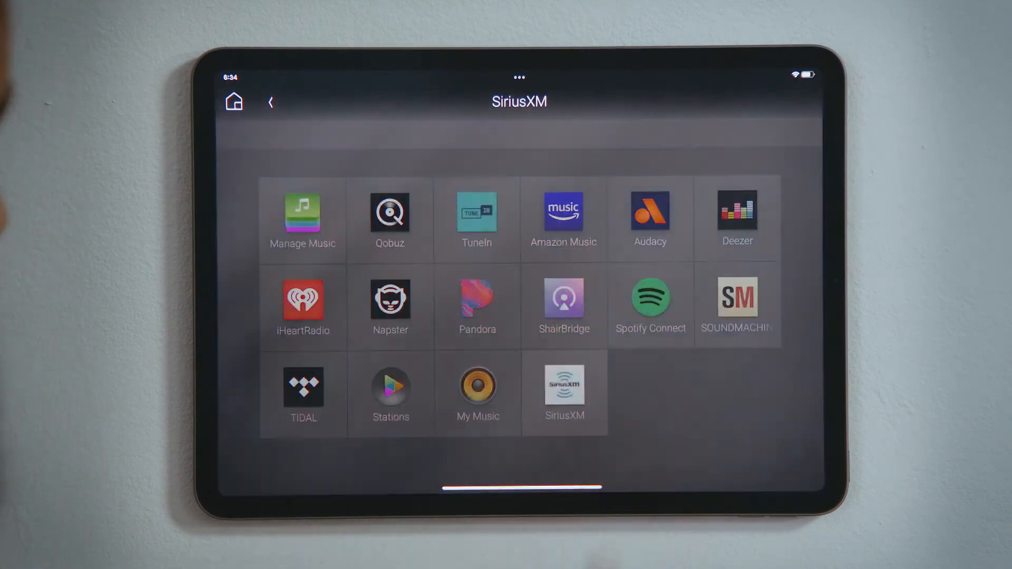
{"action": "left_click", "coordinate": [563, 384]}
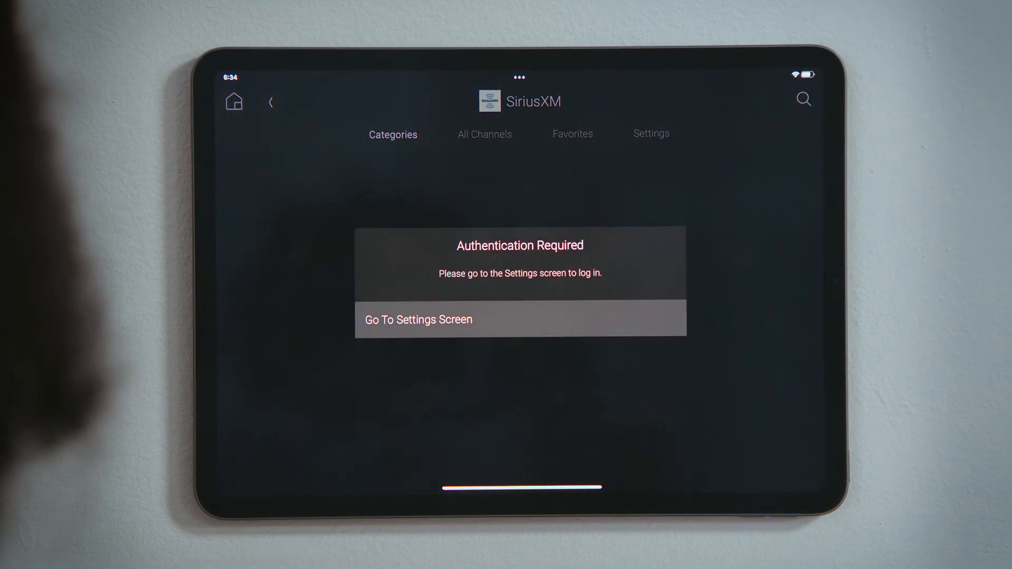
Step: Log in to the SiriusXM account from its Settings screen so channel categories appear
{"action": "left_click", "coordinate": [419, 320]}
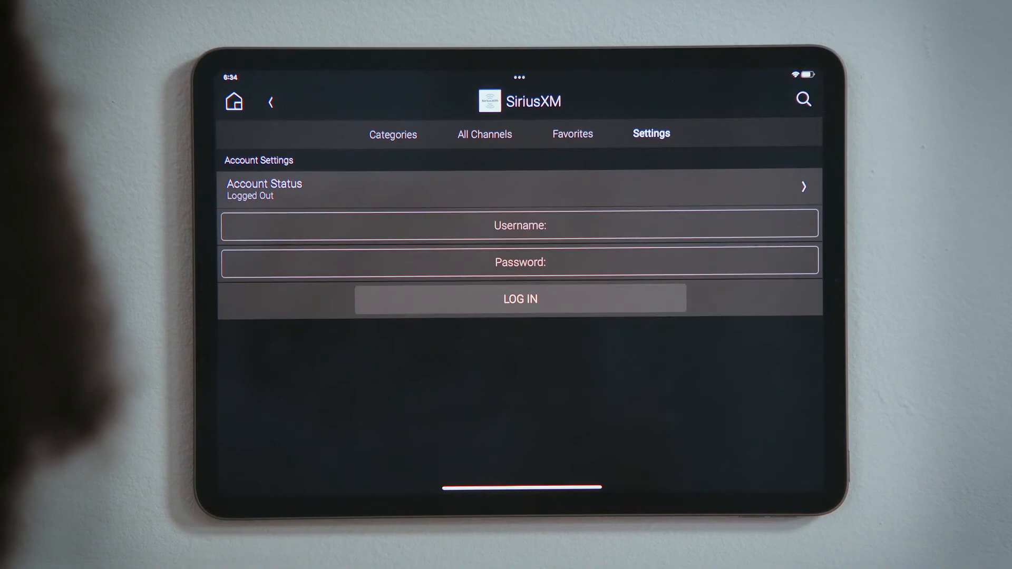
{"action": "left_click", "coordinate": [520, 226]}
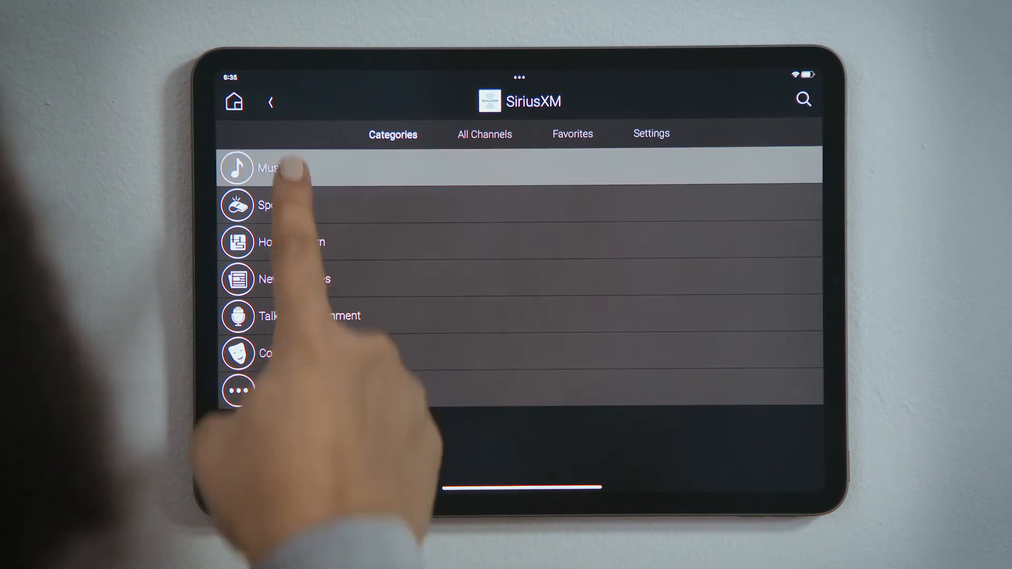
Step: Browse Music > Pop and show the options menu for channel 2 - SiriusXM Hits 1
{"action": "left_click", "coordinate": [271, 168]}
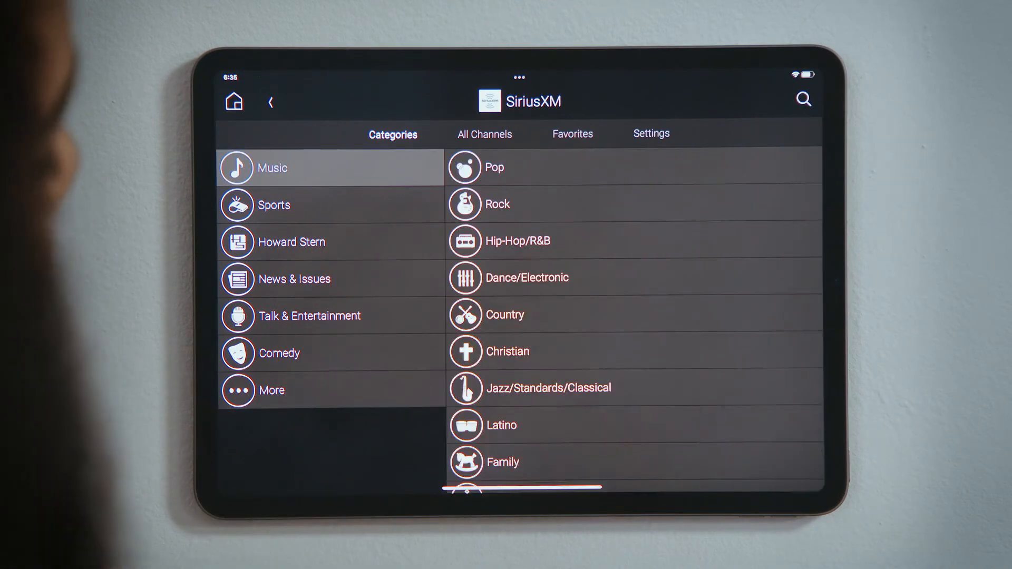
{"action": "left_click", "coordinate": [272, 167]}
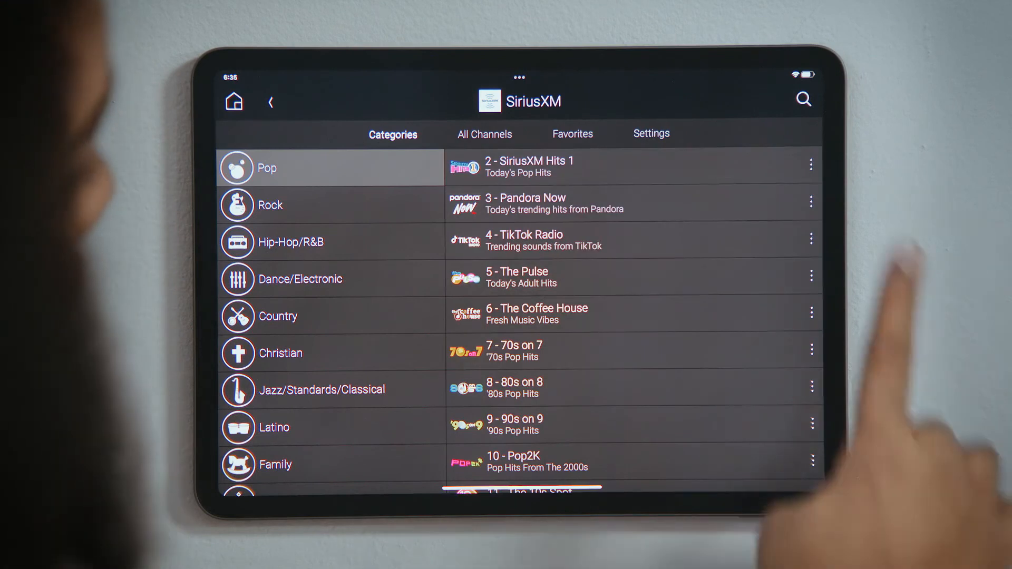
{"action": "left_click", "coordinate": [811, 165]}
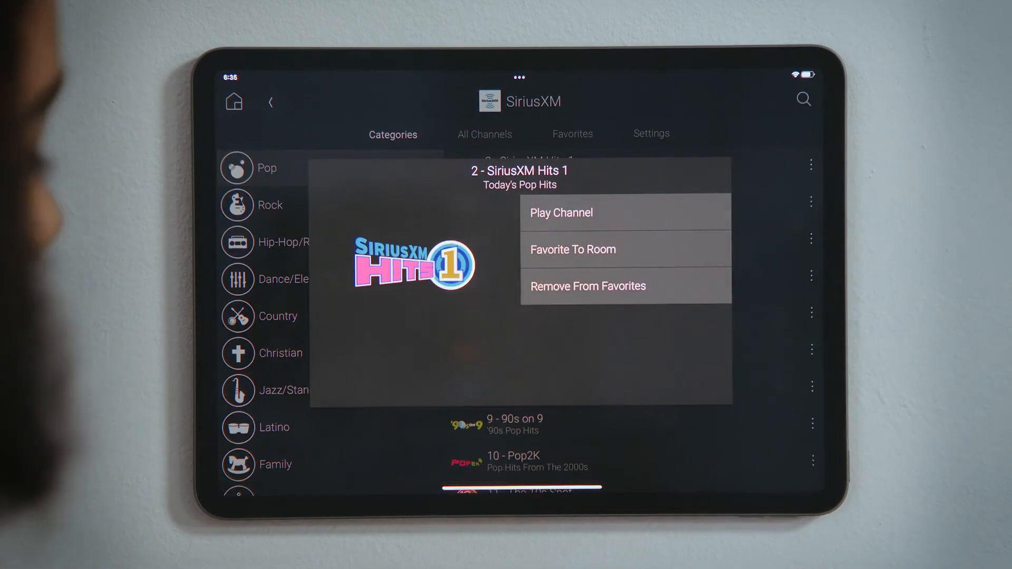